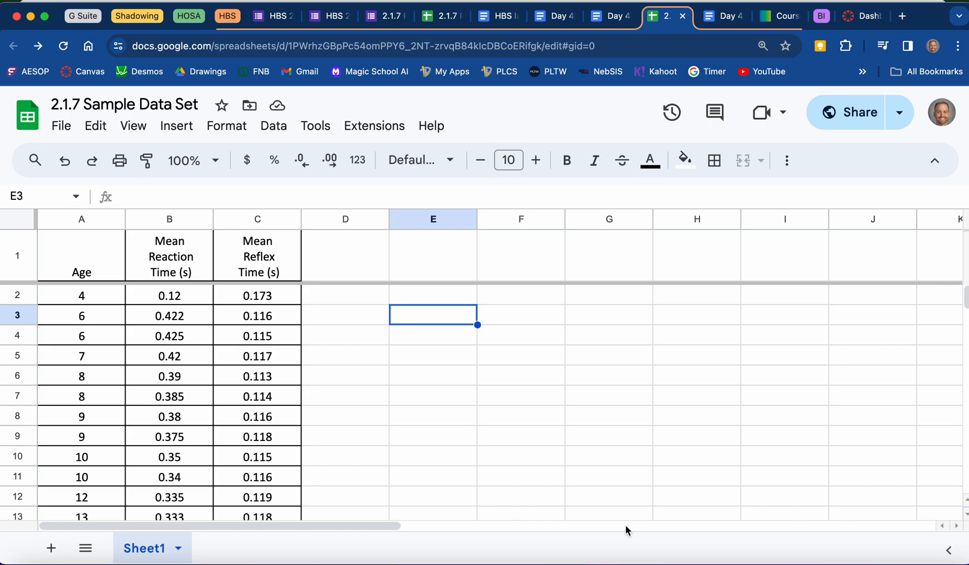
pyautogui.moveTo(113, 313)
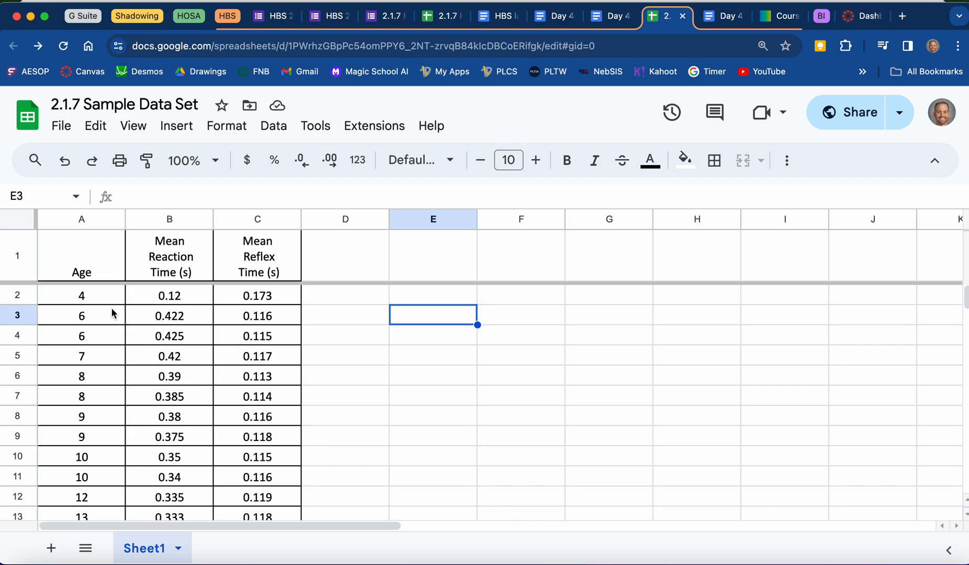
pyautogui.moveTo(105, 302)
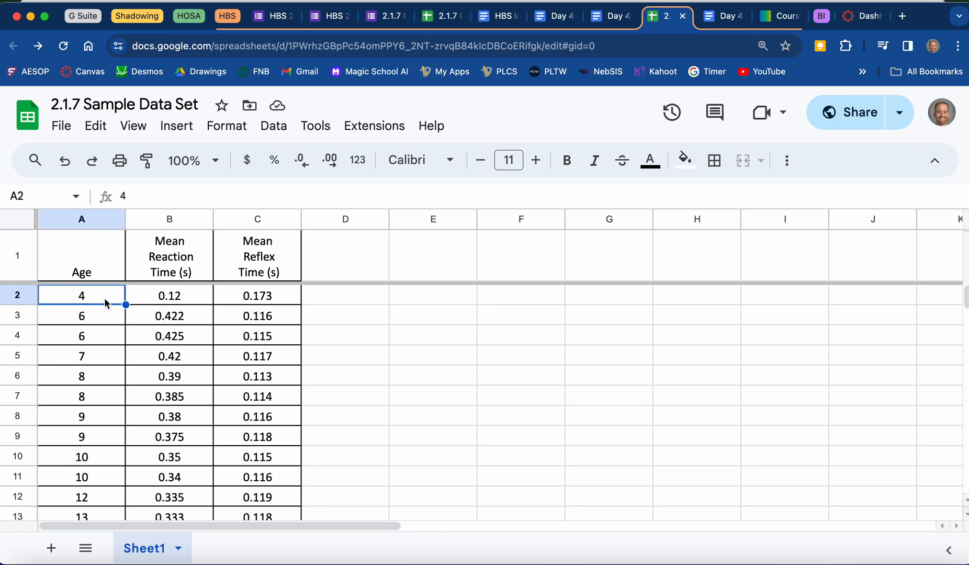
# Type the 'Ages (classes)' heading in E3 and the first class, 0-5.
pyautogui.scroll(-3)
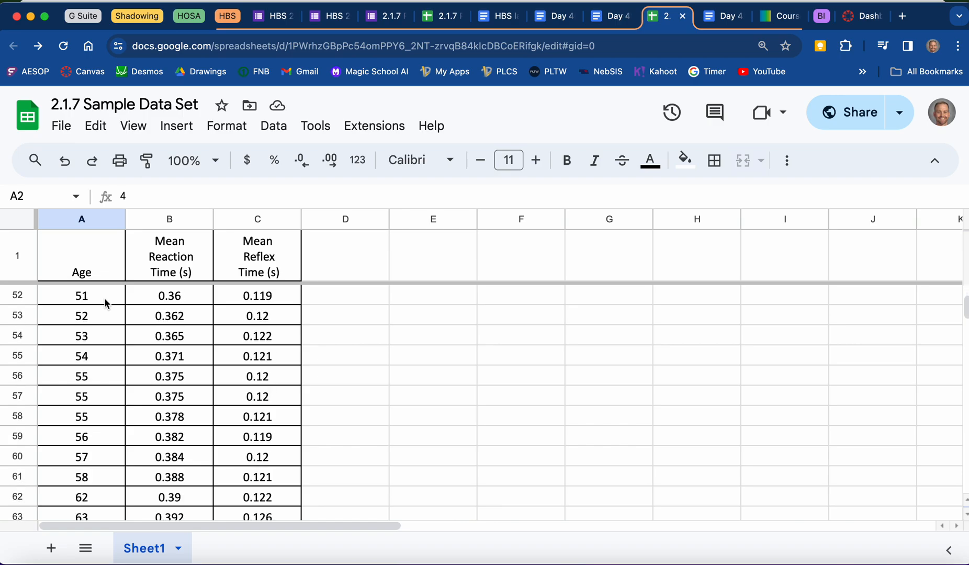
pyautogui.scroll(3)
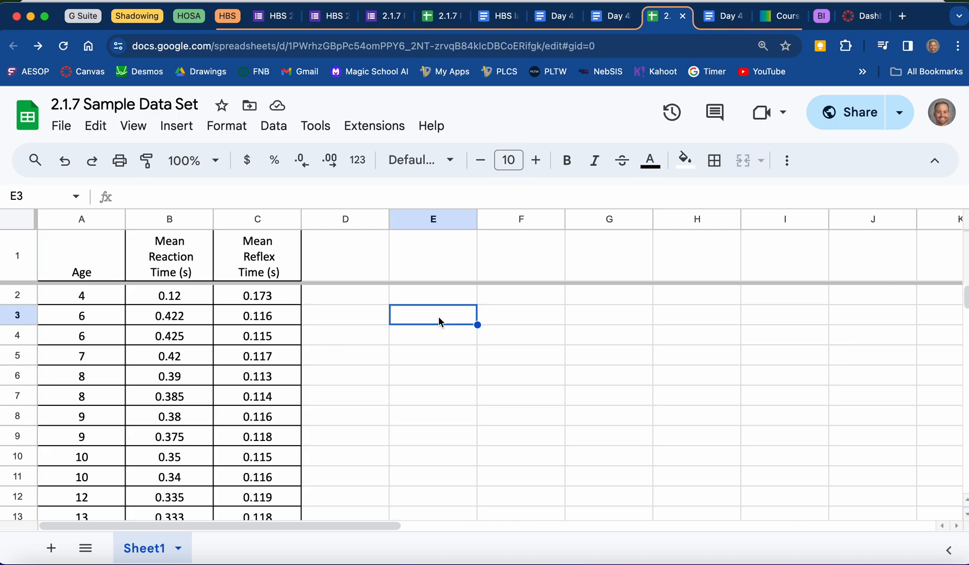
pyautogui.write('Ages (cla')
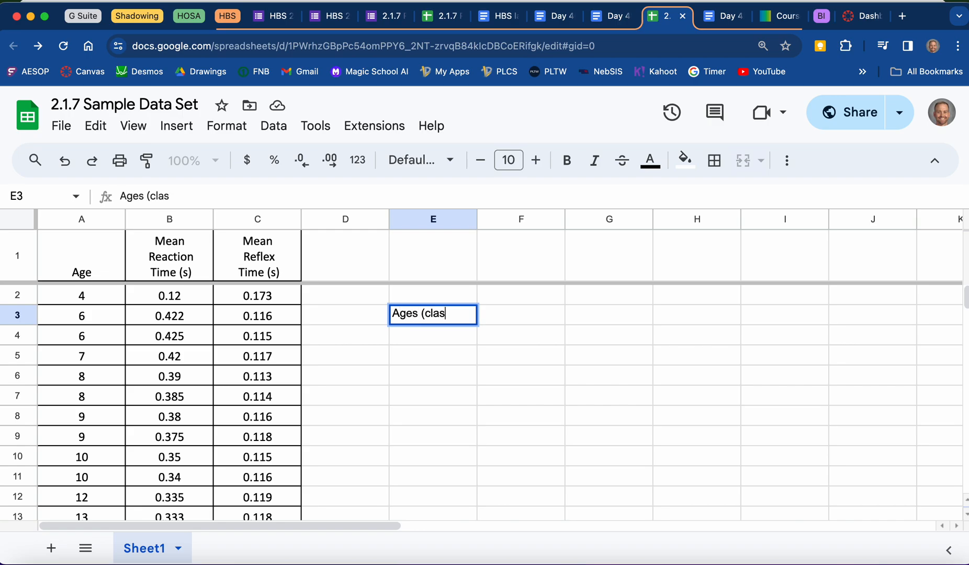
pyautogui.write('ses)')
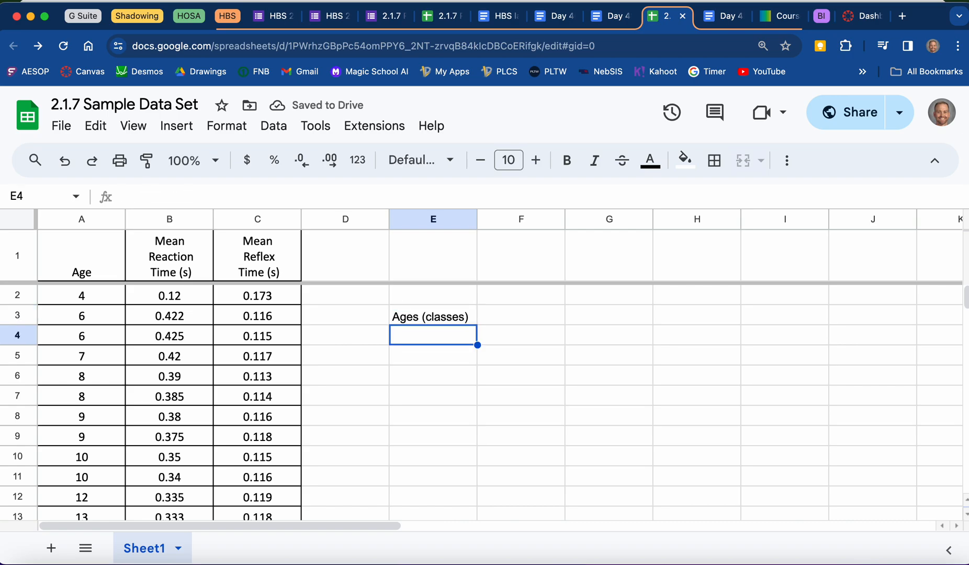
pyautogui.write('0-')
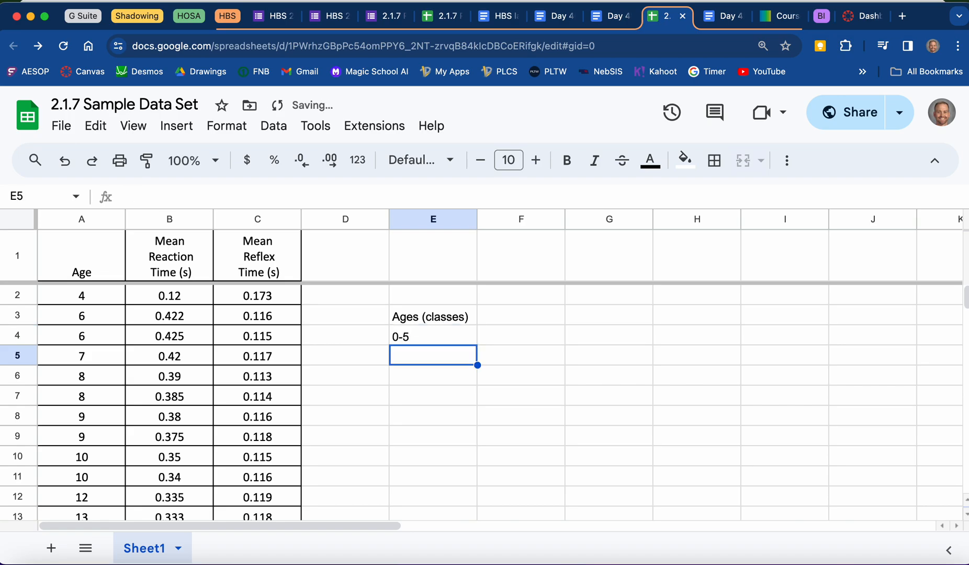
pyautogui.write('5')
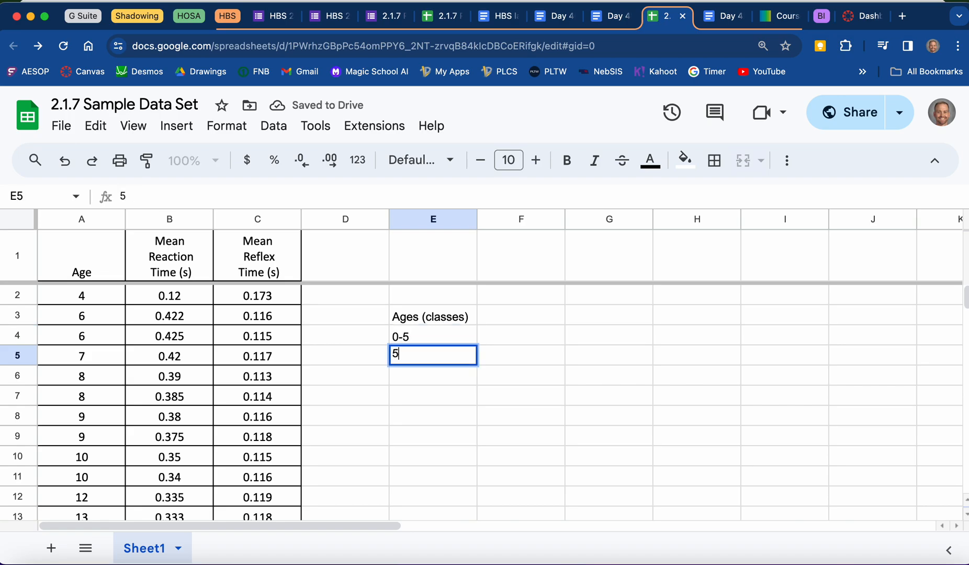
# List the remaining five-year classes from 5-10 down to 55-60 in column E.
pyautogui.write('-10')
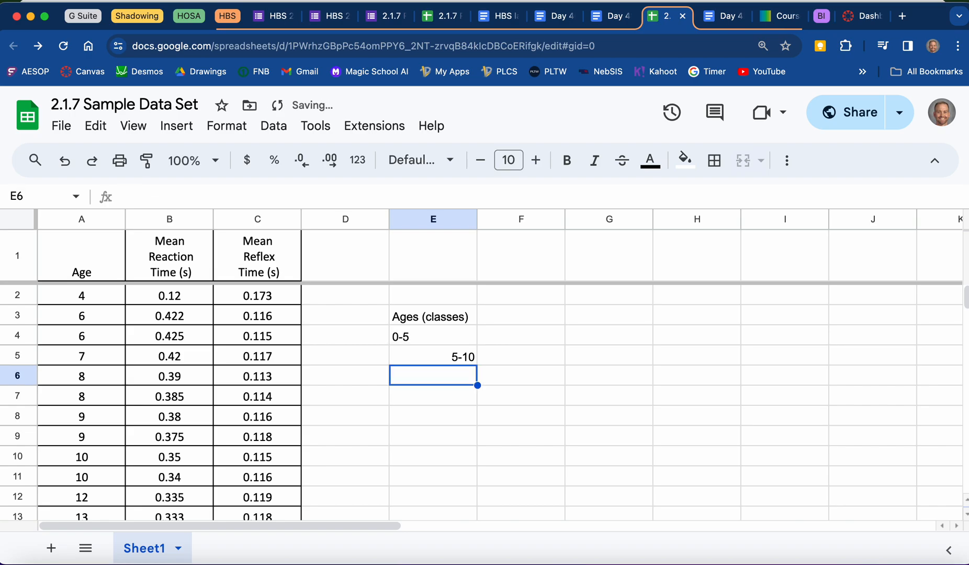
pyautogui.write('10-15')
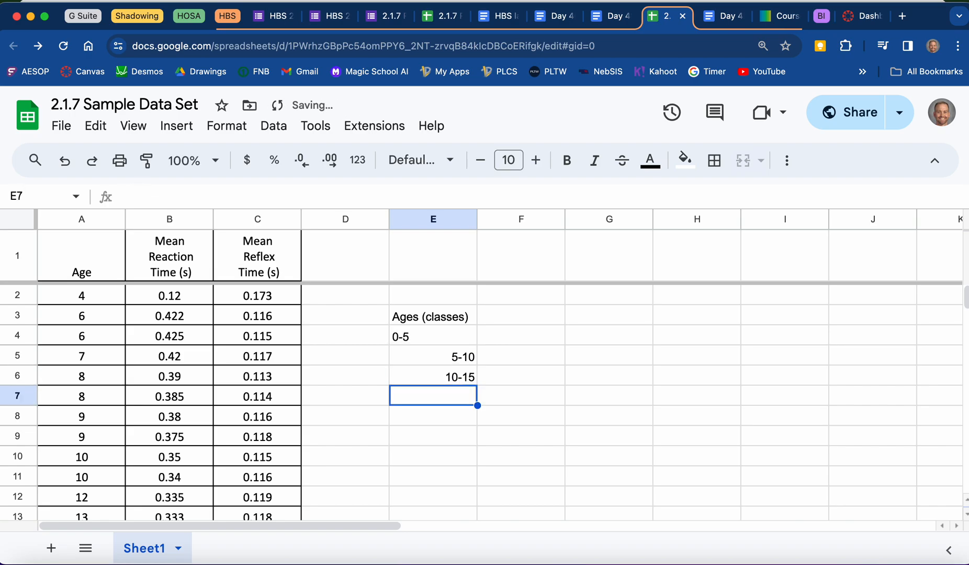
pyautogui.write('15-20')
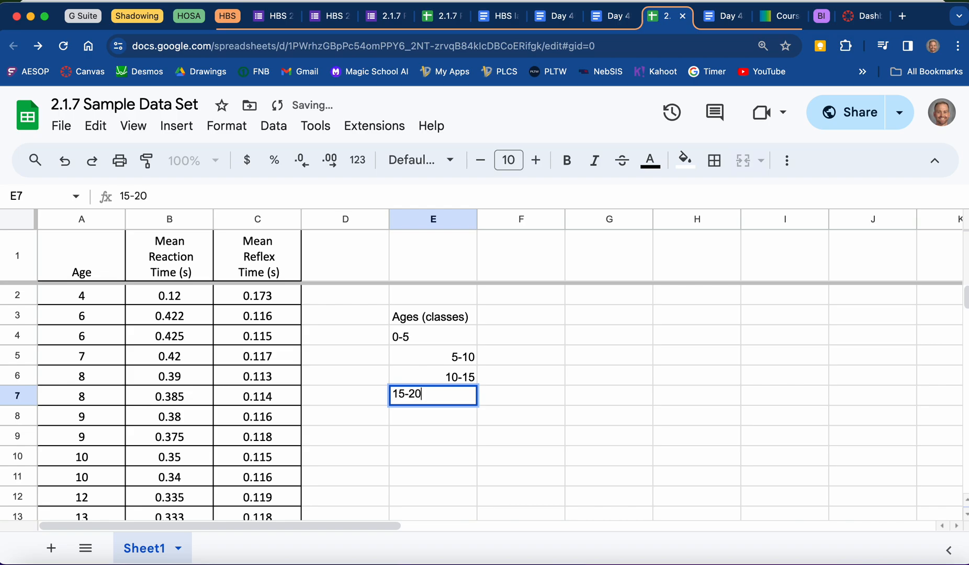
pyautogui.write('25-')
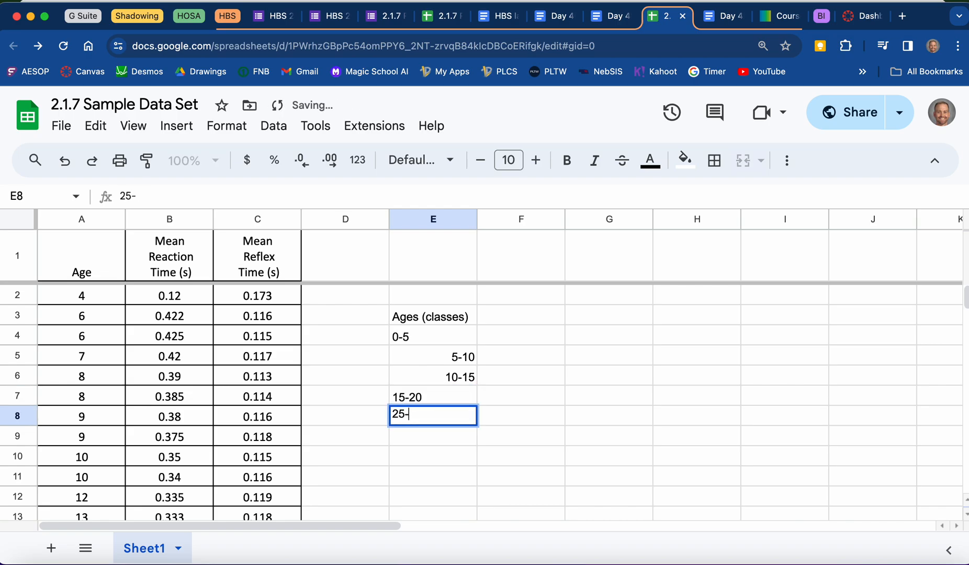
pyautogui.write('30')
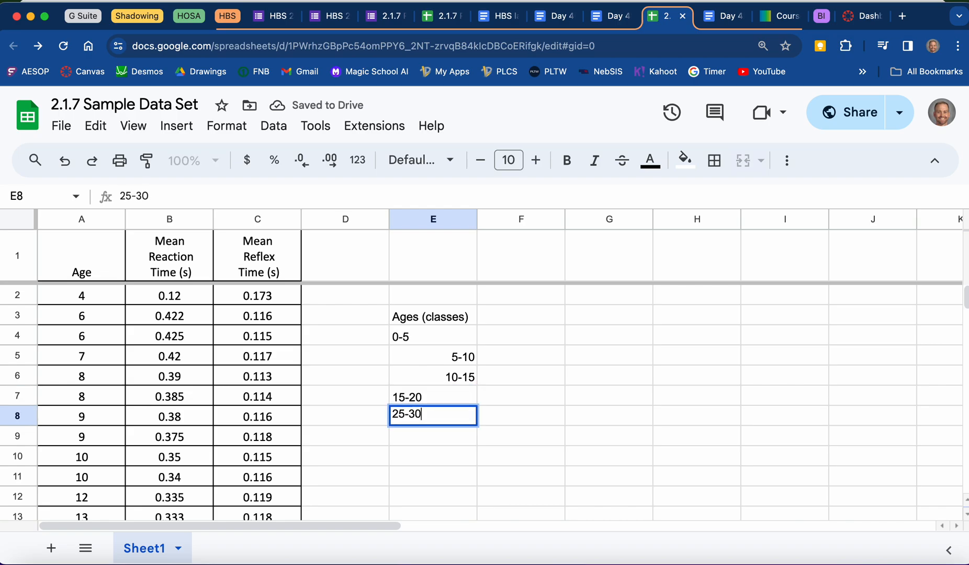
pyautogui.press('enter')
pyautogui.write('3')
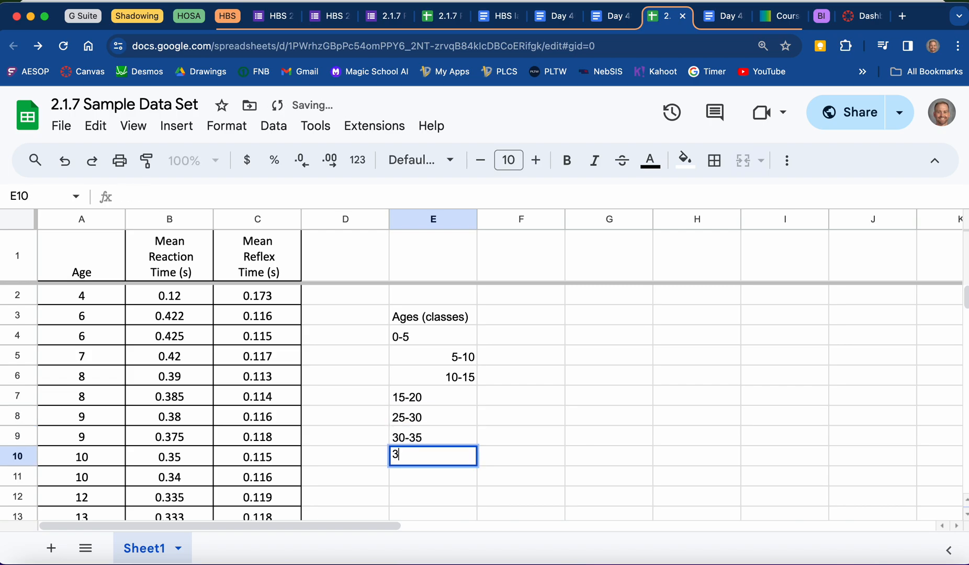
pyautogui.write('5-40')
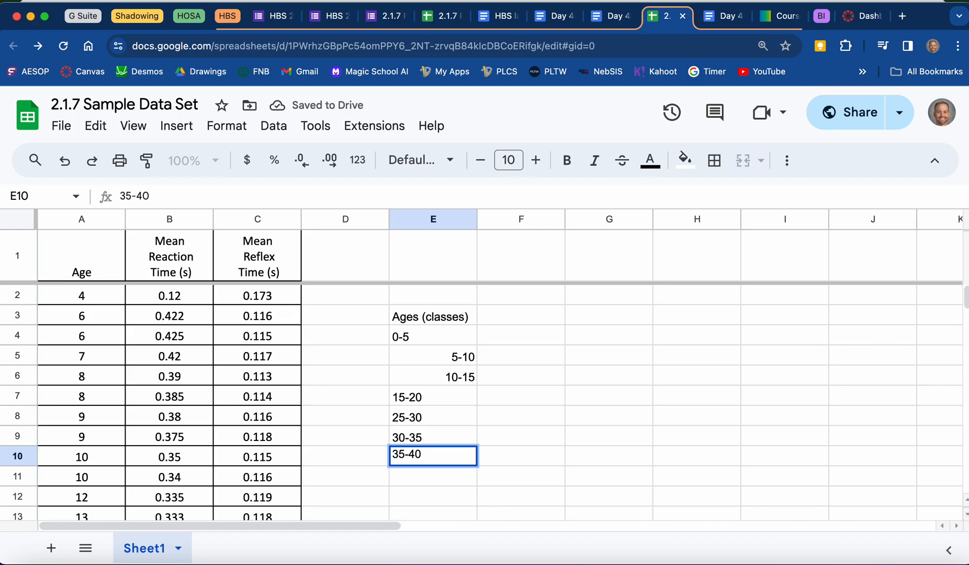
pyautogui.write('40-45')
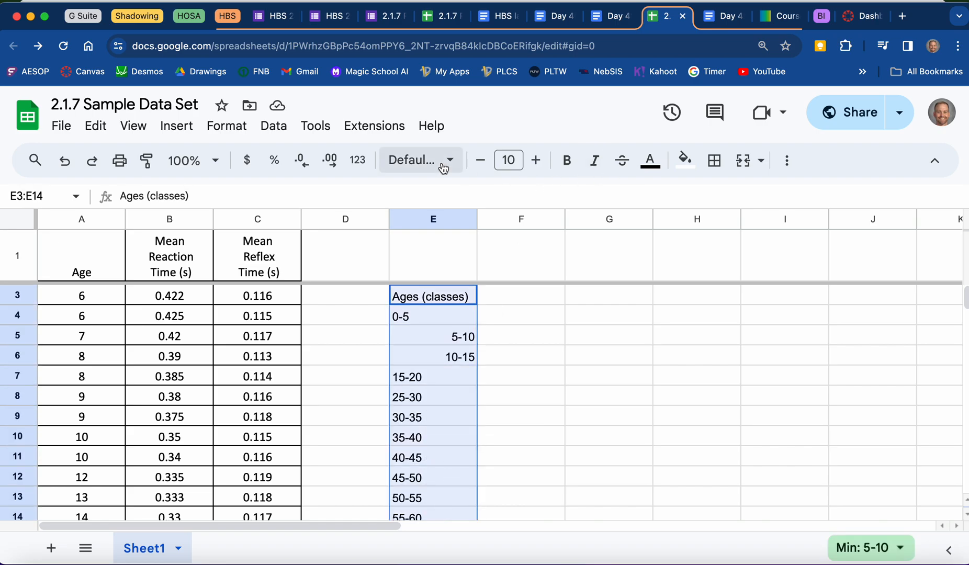
# Make the 'Ages (classes)' heading in E3 bold.
pyautogui.click(785, 160)
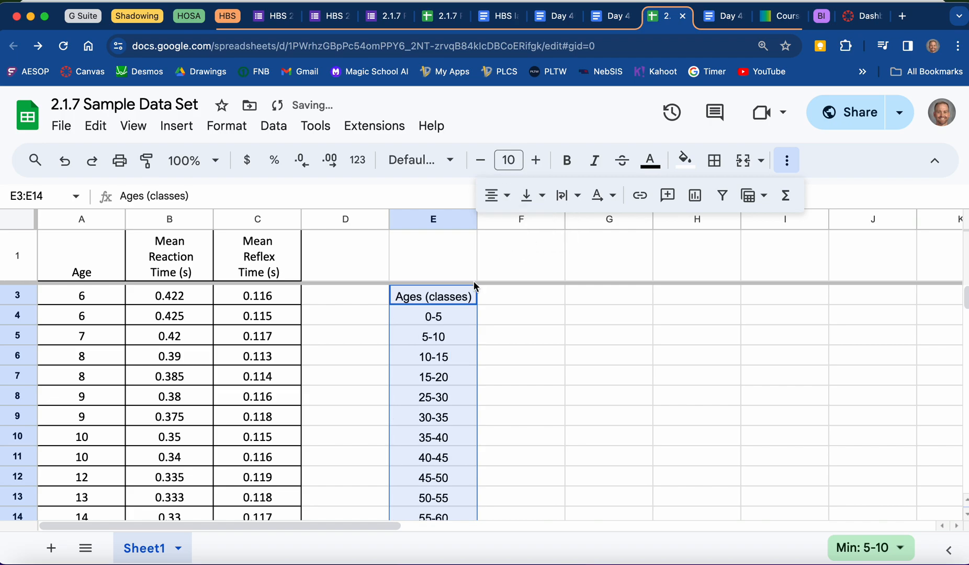
pyautogui.click(433, 296)
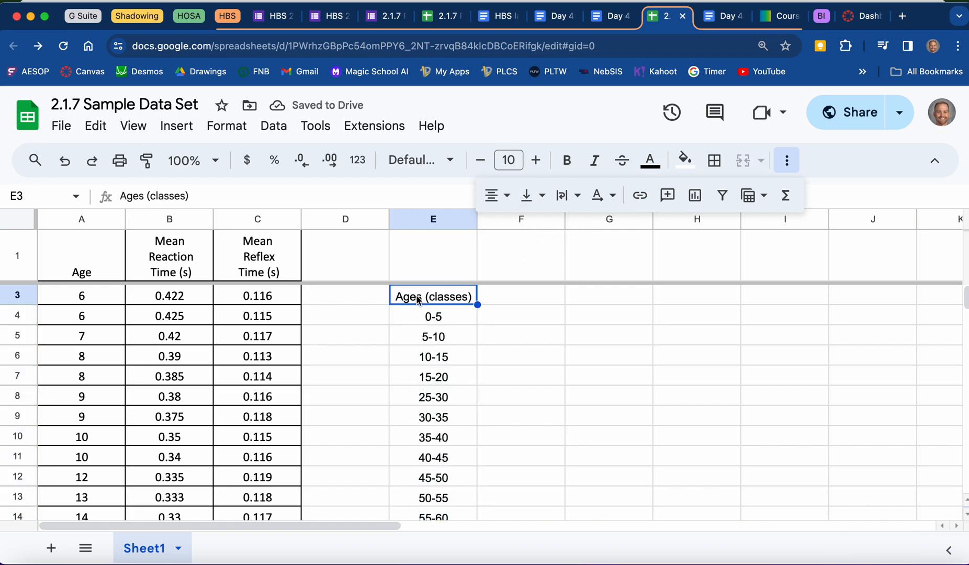
pyautogui.moveTo(566, 160)
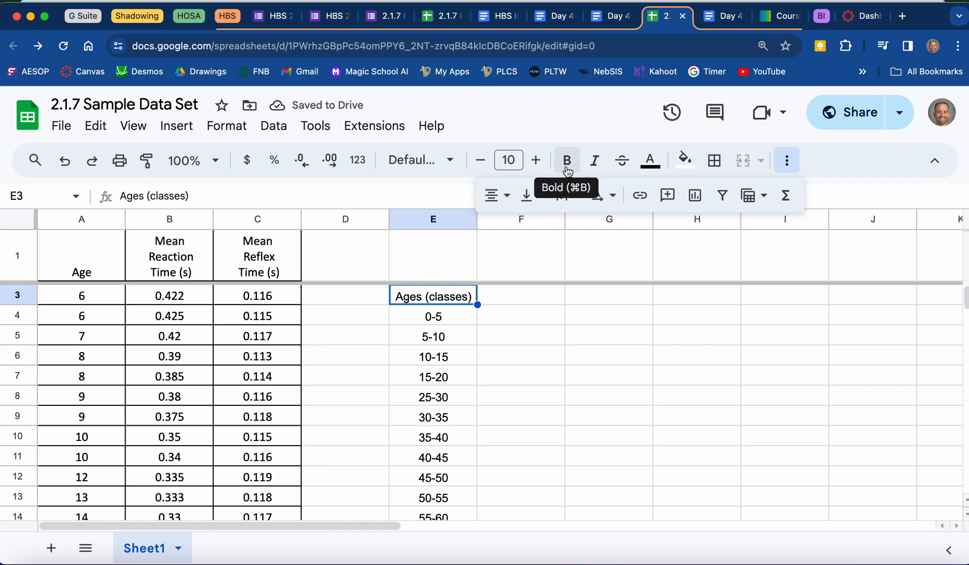
pyautogui.click(566, 160)
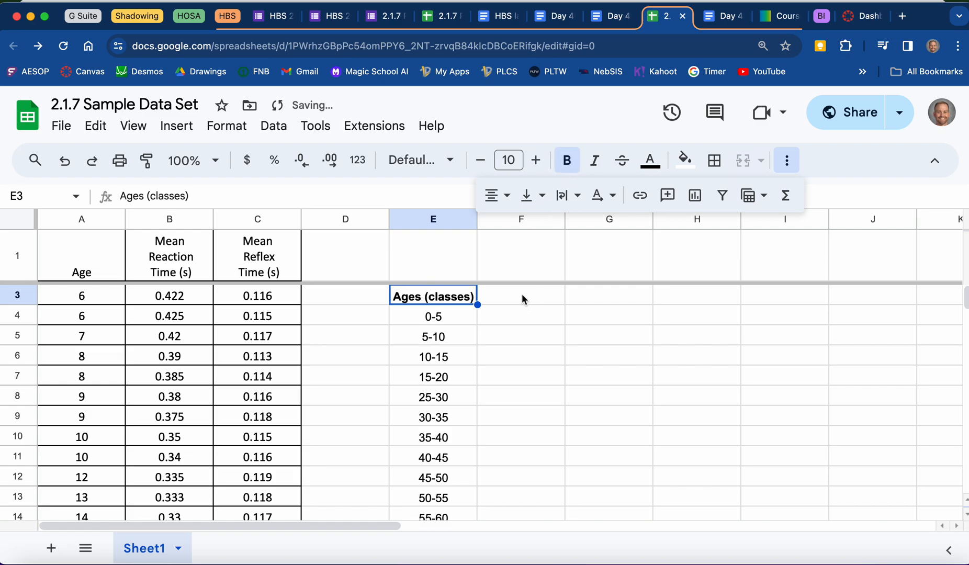
pyautogui.click(520, 296)
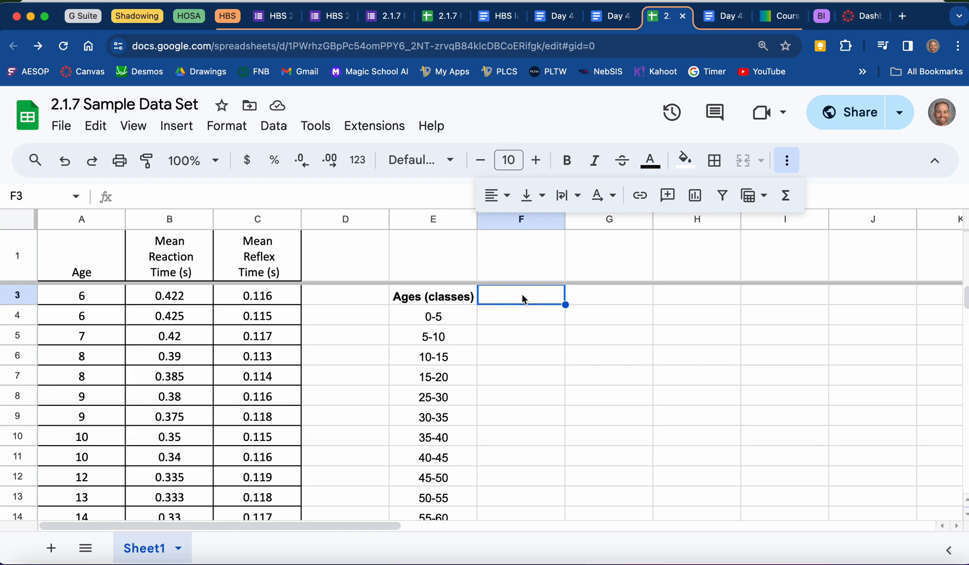
pyautogui.moveTo(446, 318)
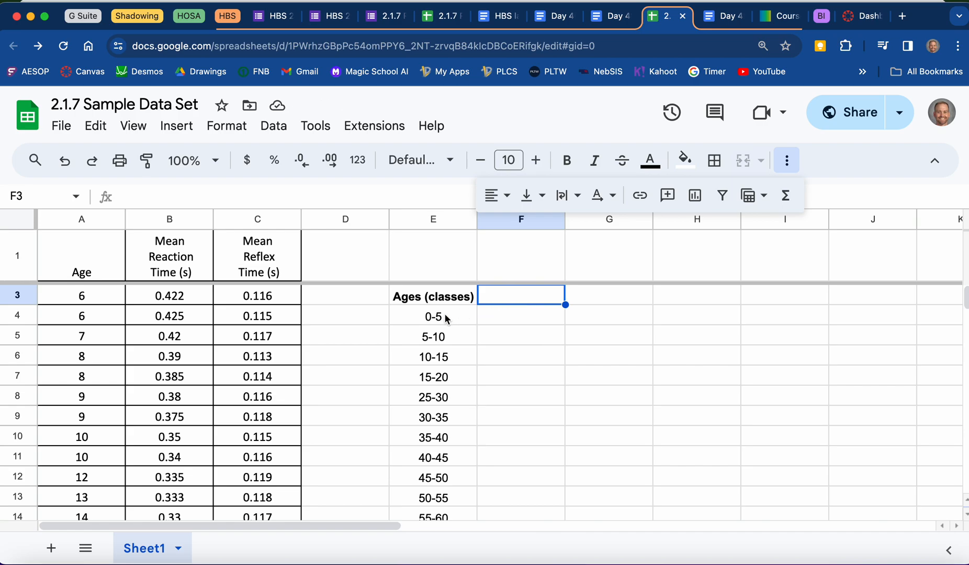
pyautogui.moveTo(449, 336)
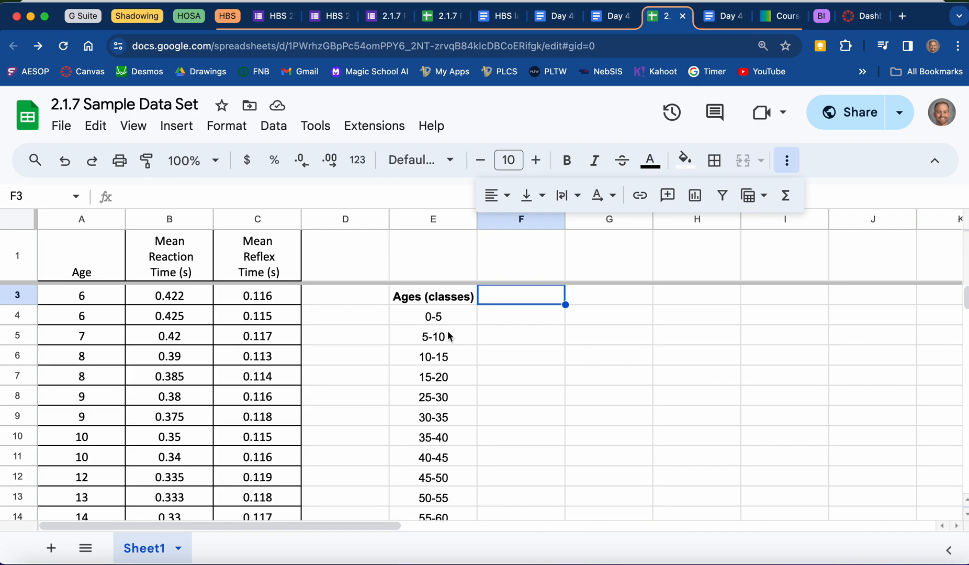
pyautogui.moveTo(456, 323)
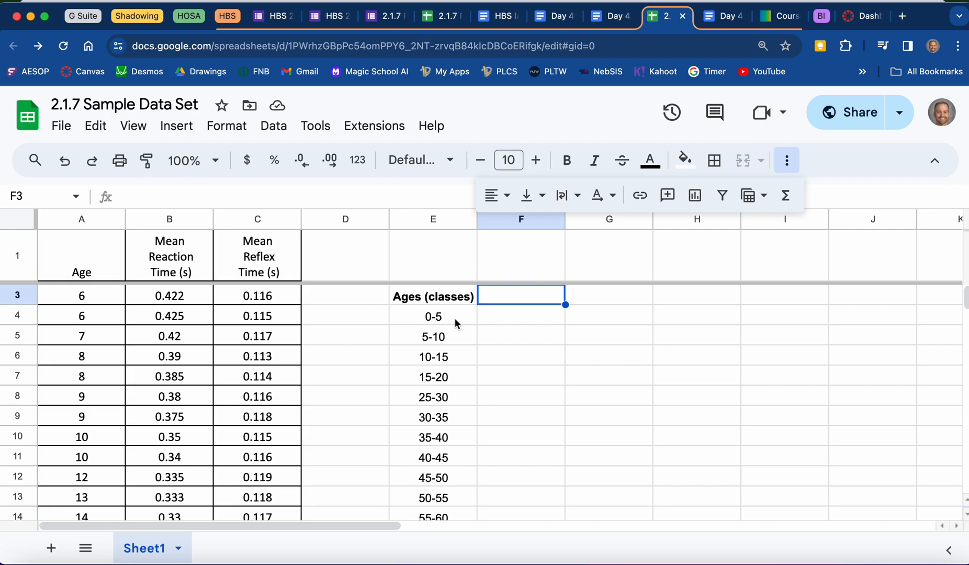
pyautogui.moveTo(437, 325)
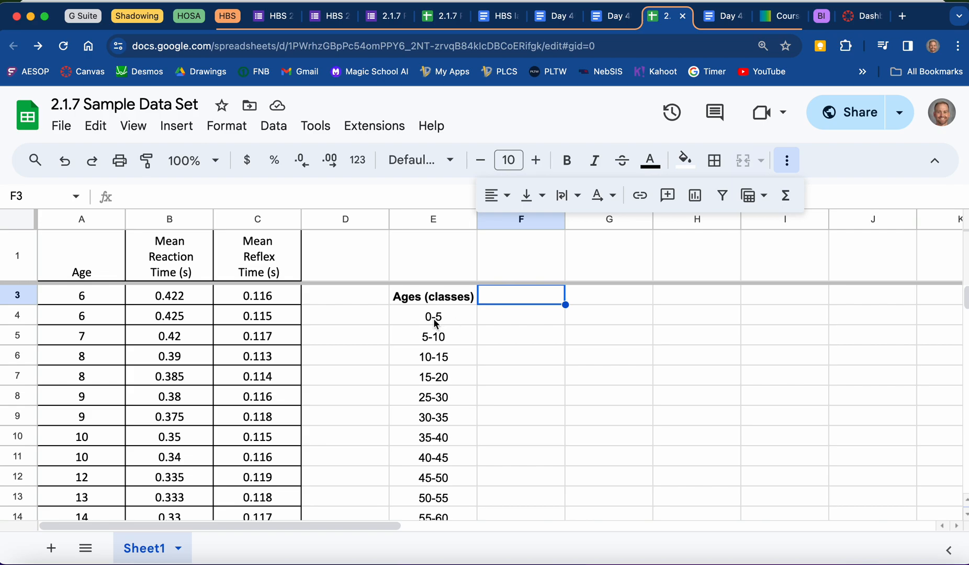
pyautogui.moveTo(429, 325)
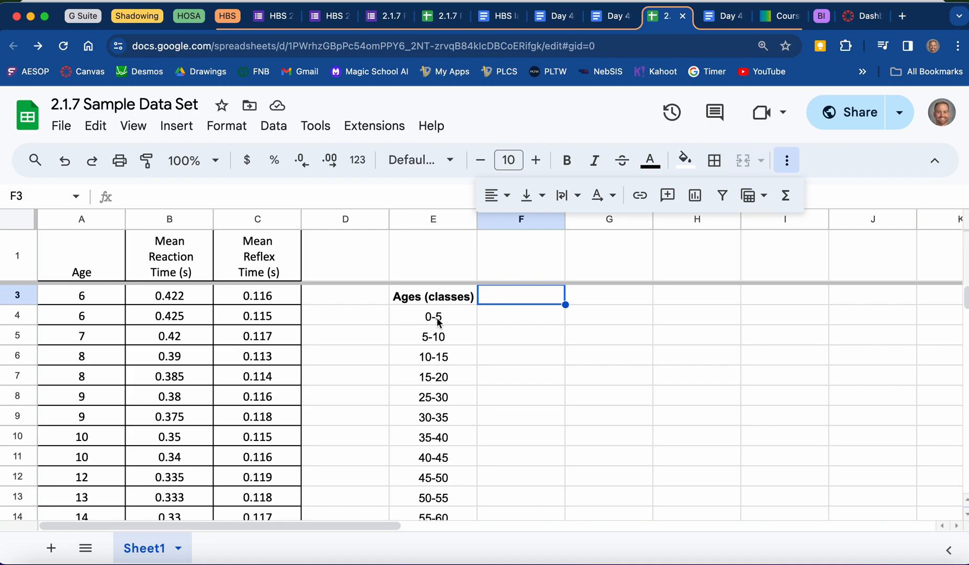
pyautogui.moveTo(530, 314)
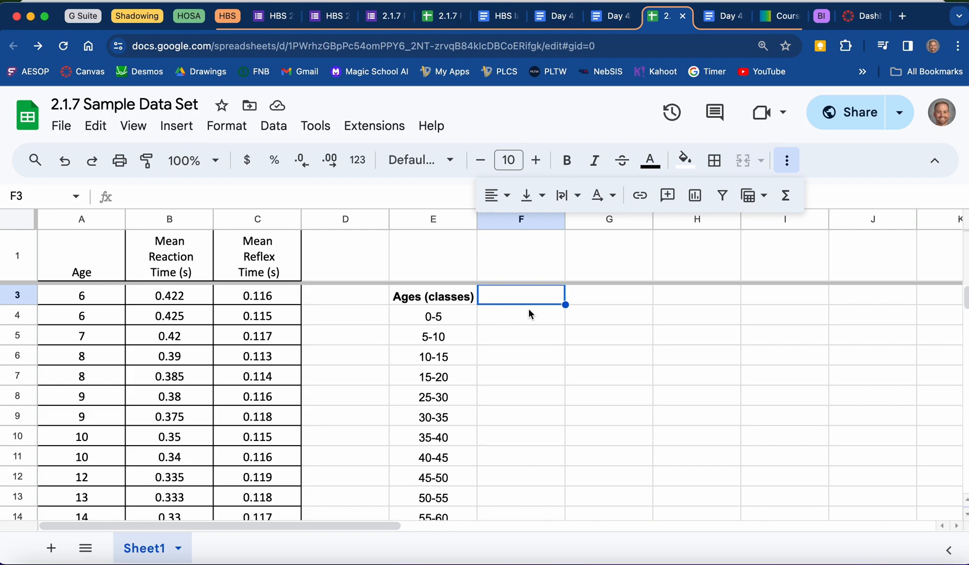
pyautogui.moveTo(533, 300)
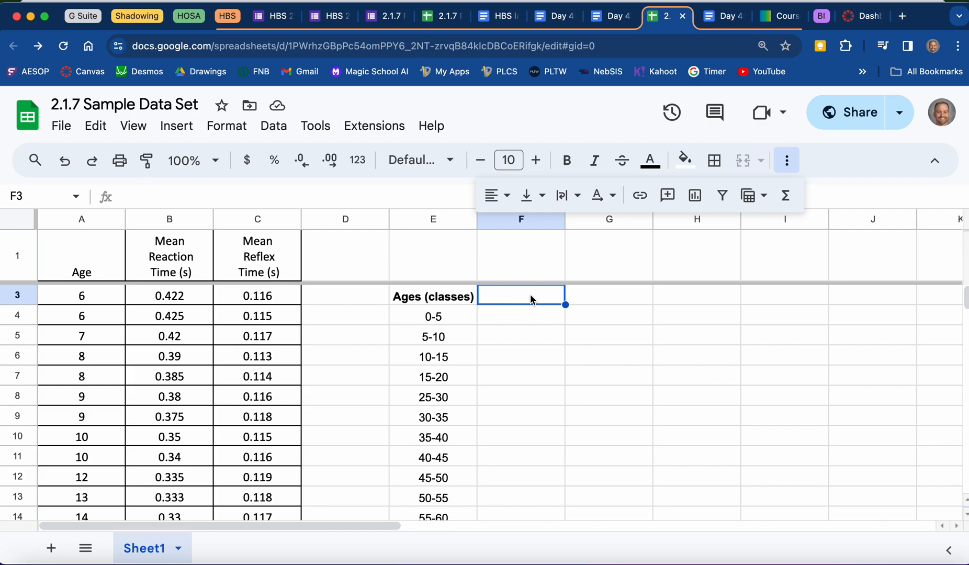
# Enter 'Mean Reaction Time (s)' in F3 and 'Mean Reflex Time (s)' in G3.
pyautogui.write('Mean')
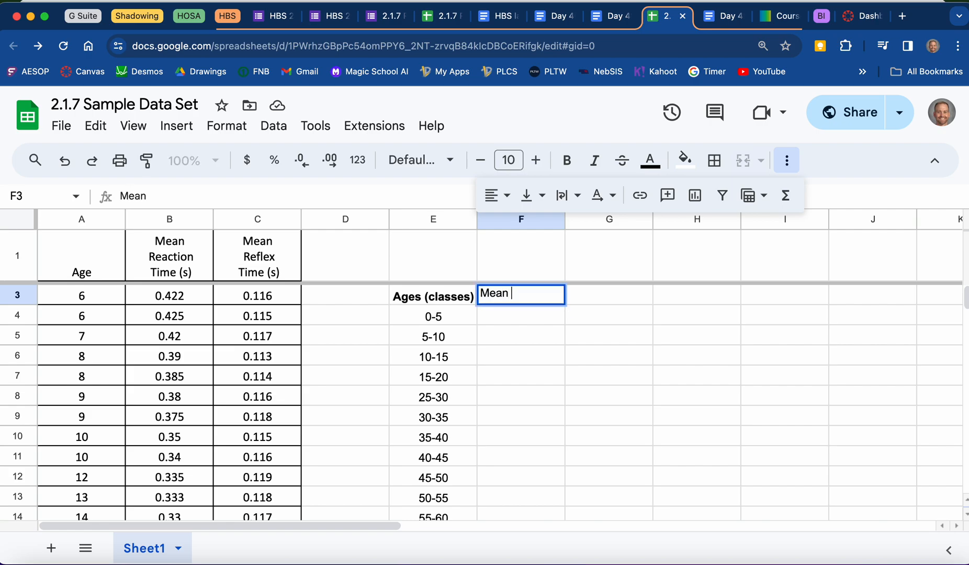
pyautogui.write('Reaction Time')
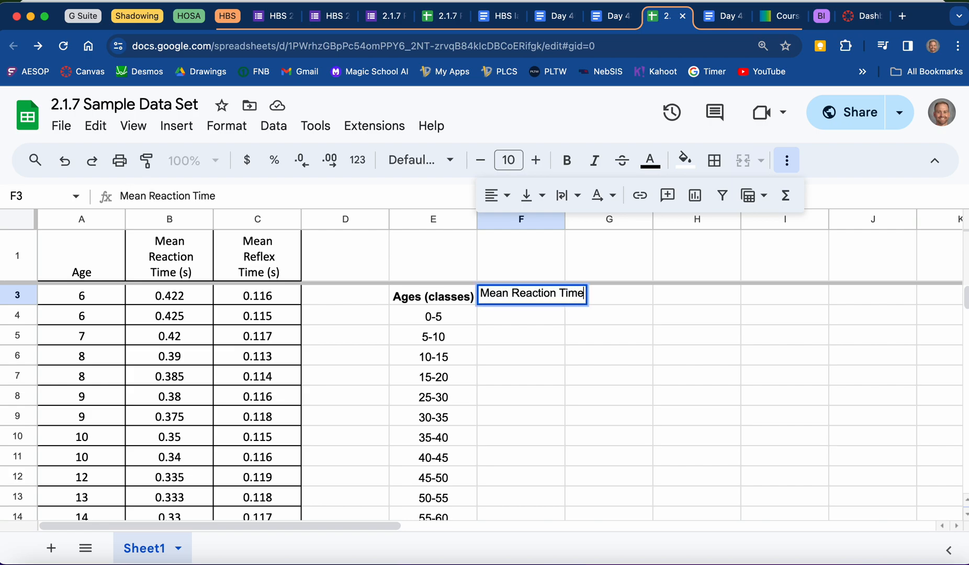
pyautogui.write('(s)')
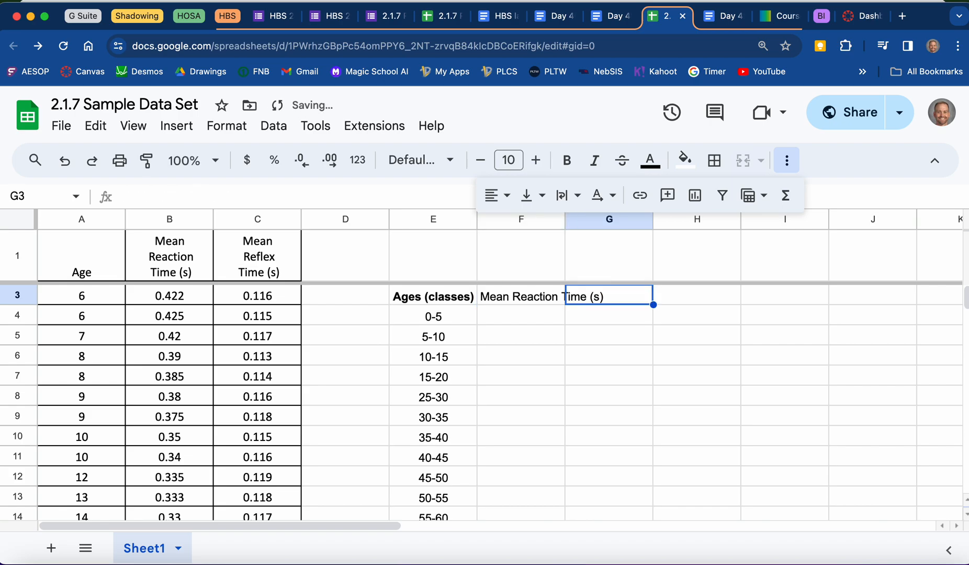
pyautogui.write('Mean Reflex Time (s')
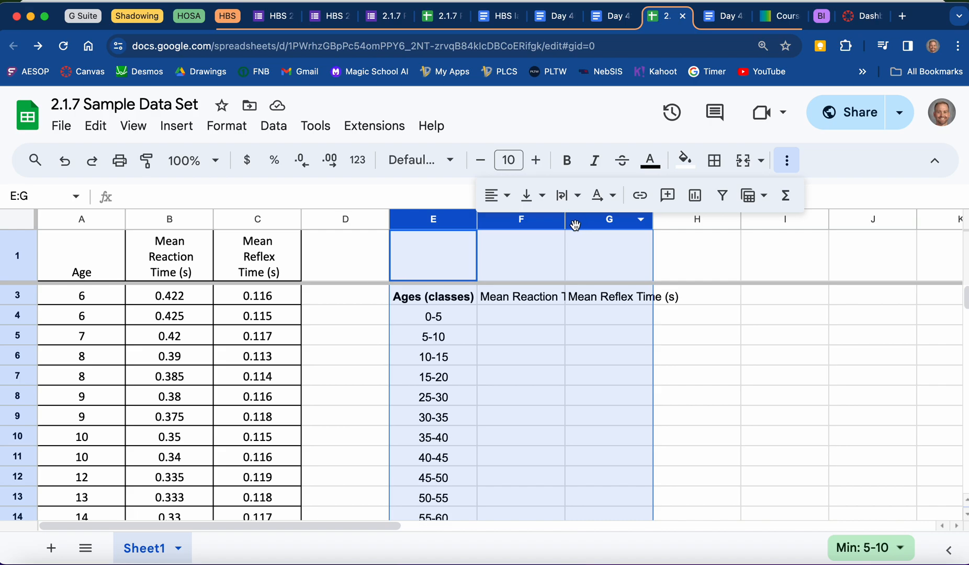
pyautogui.moveTo(566, 222)
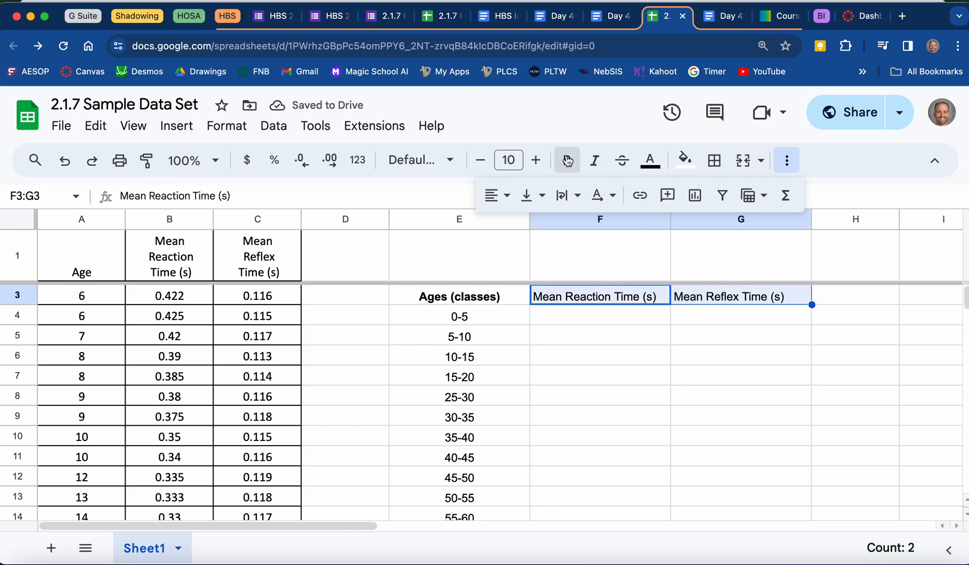
# Bold the two mean time headings in F3:G3 and select the E3:G14 table.
pyautogui.click(566, 160)
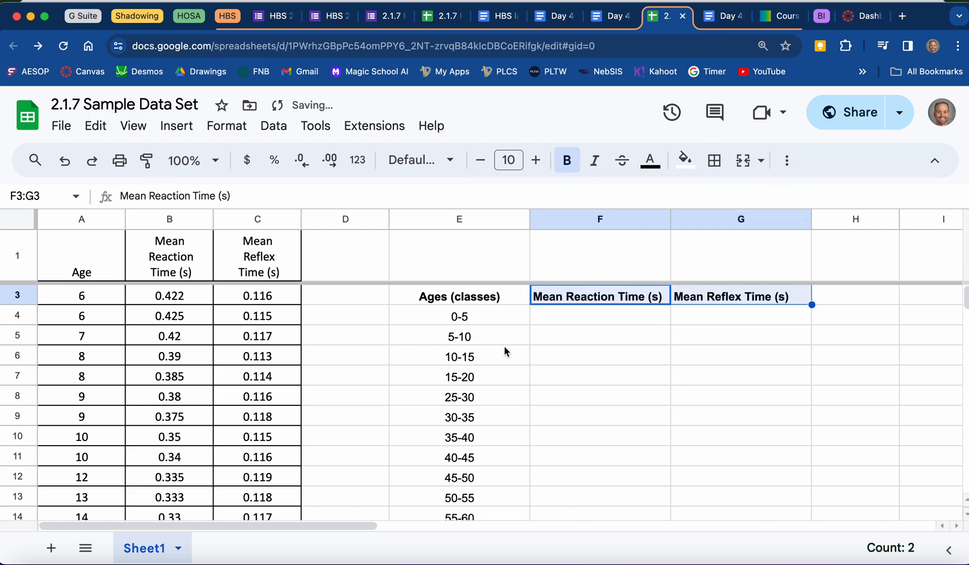
pyautogui.click(458, 296)
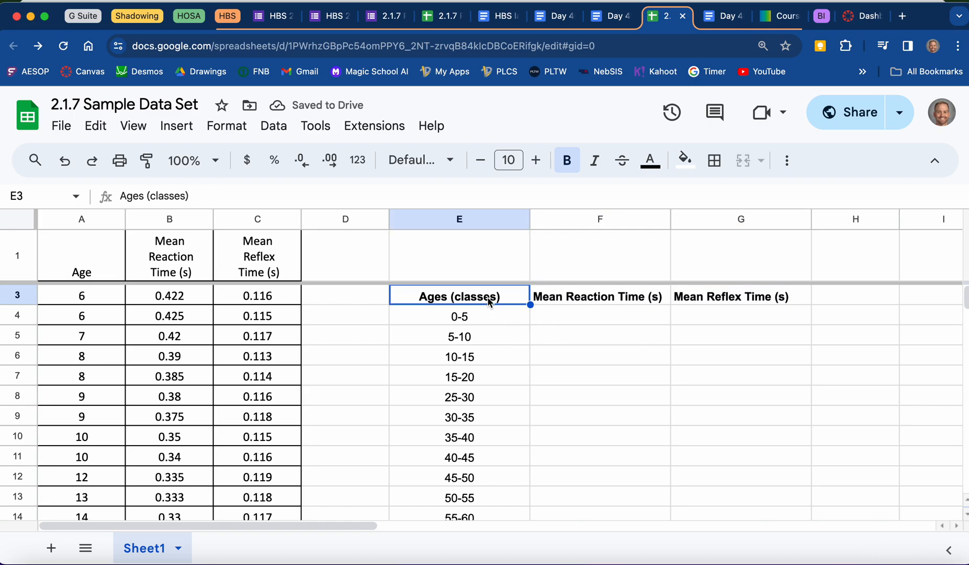
pyautogui.click(460, 336)
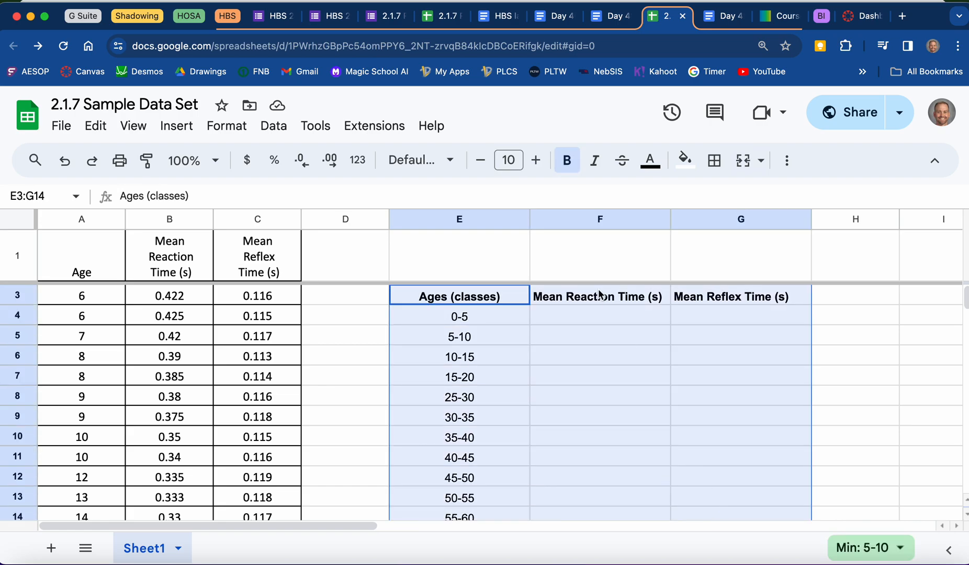
pyautogui.moveTo(713, 161)
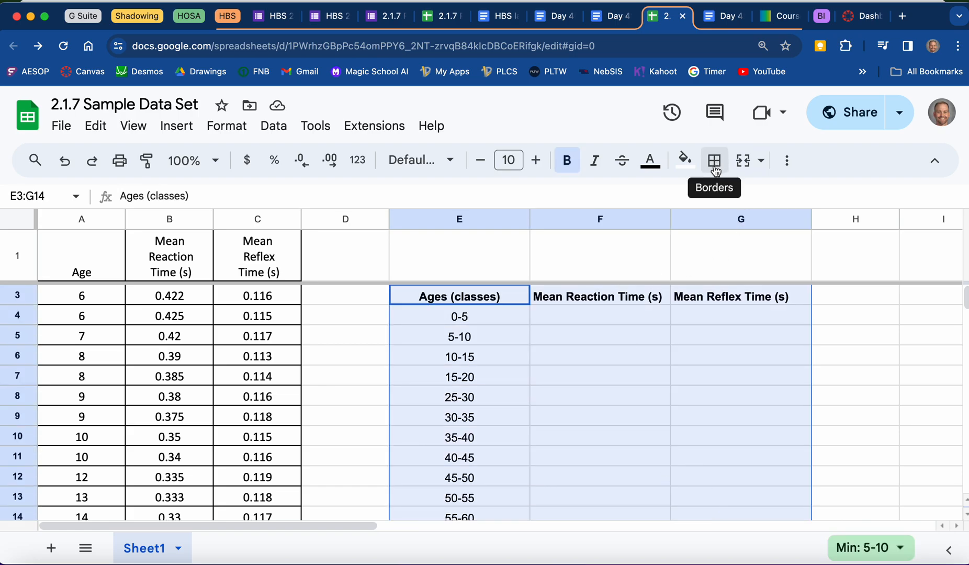
# Apply All borders to the E3:G14 summary table.
pyautogui.click(714, 161)
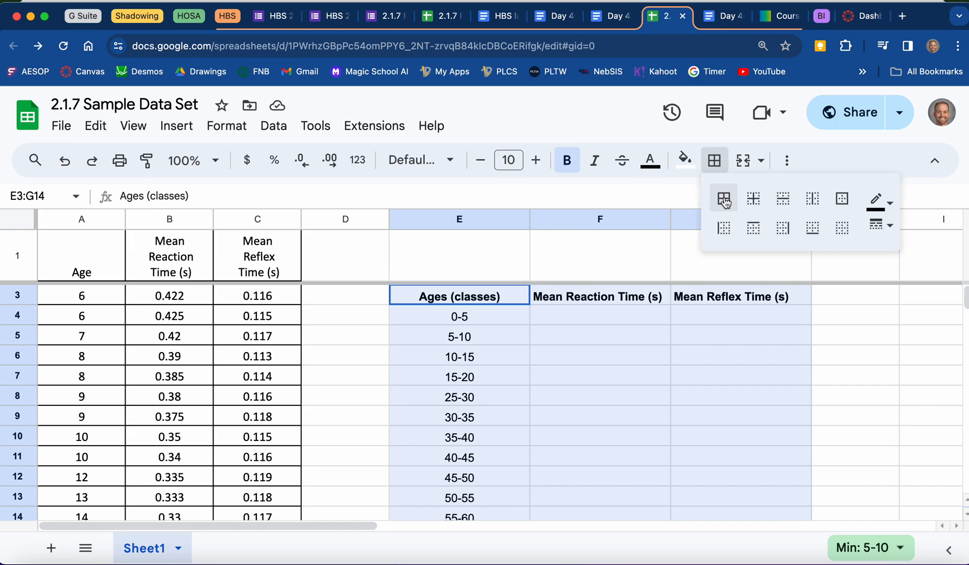
pyautogui.click(723, 198)
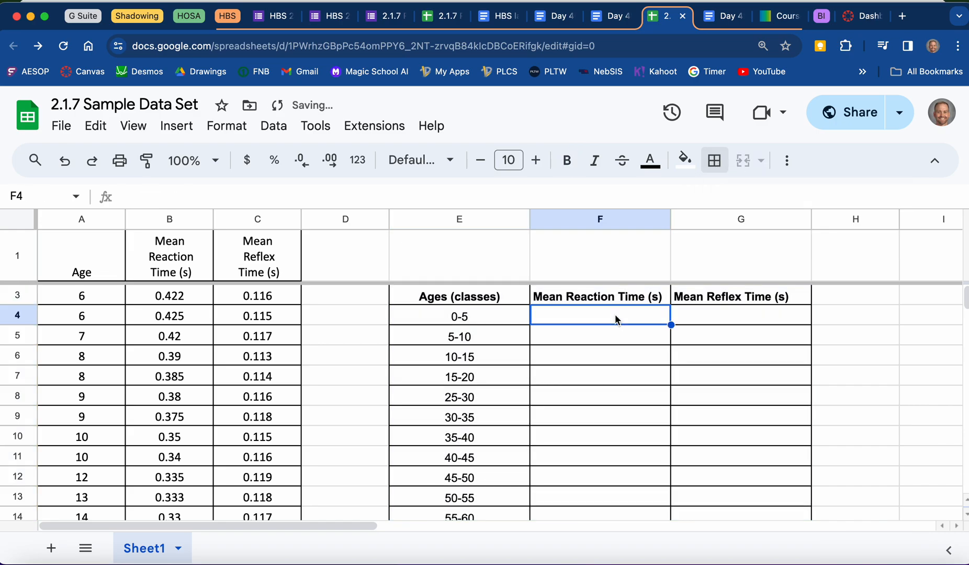